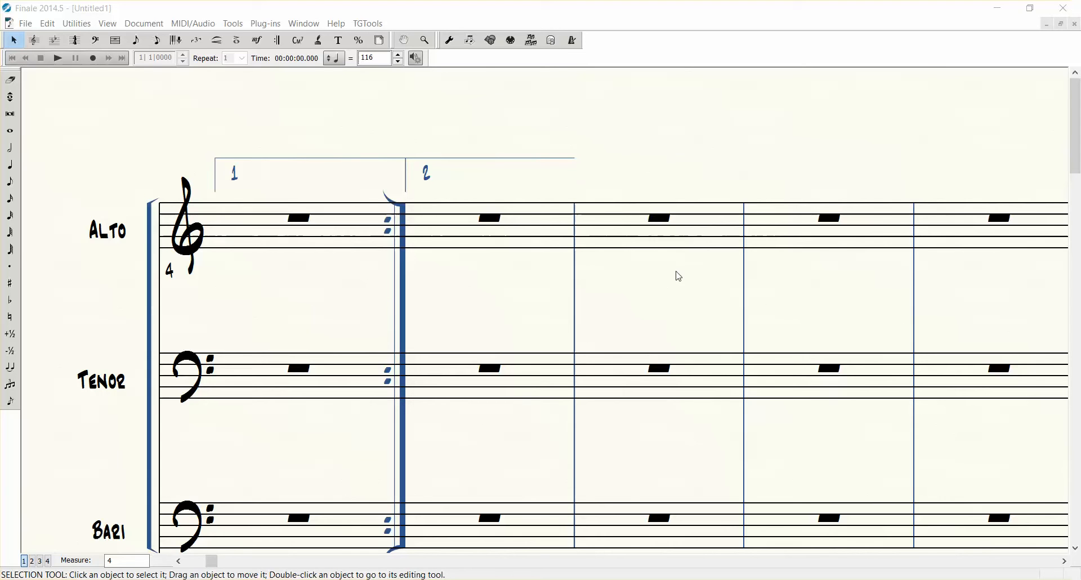
mouse_move(246, 185)
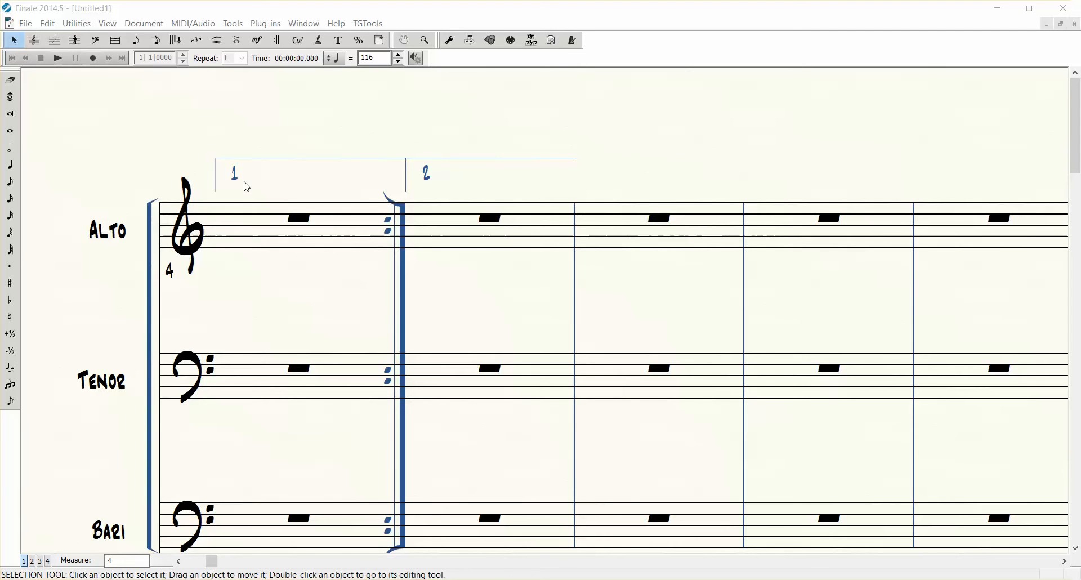
mouse_move(277, 174)
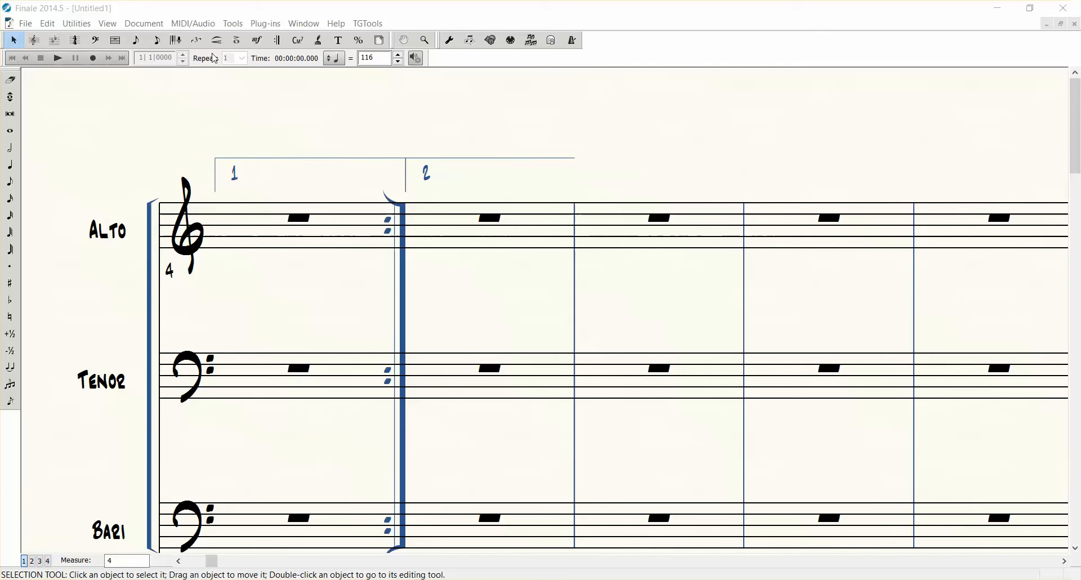
Step: Raise the repeat-ending bracket line thickness in Document Options so the brackets draw bolder
click(143, 22)
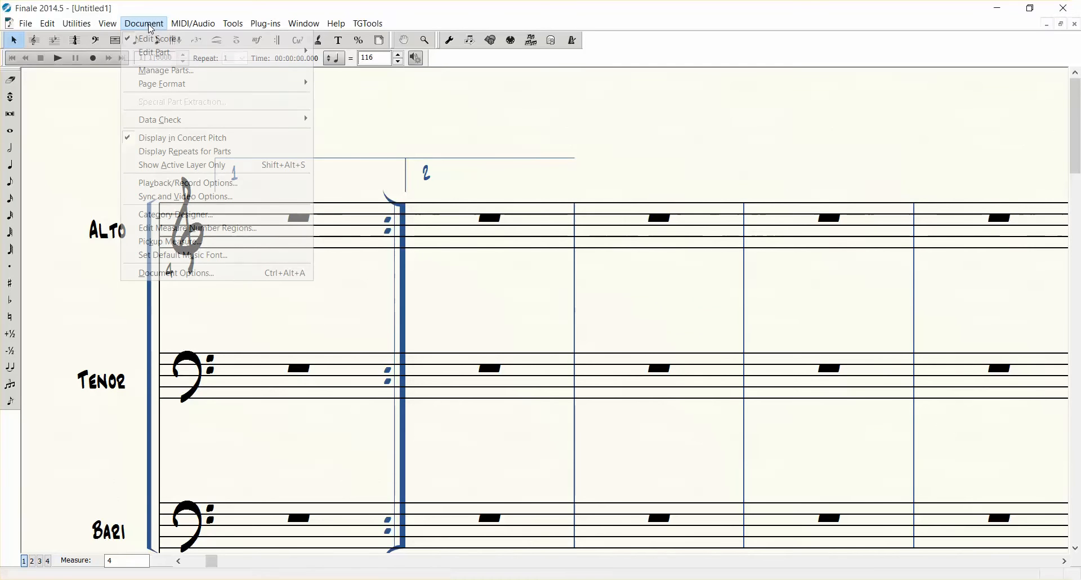
click(177, 272)
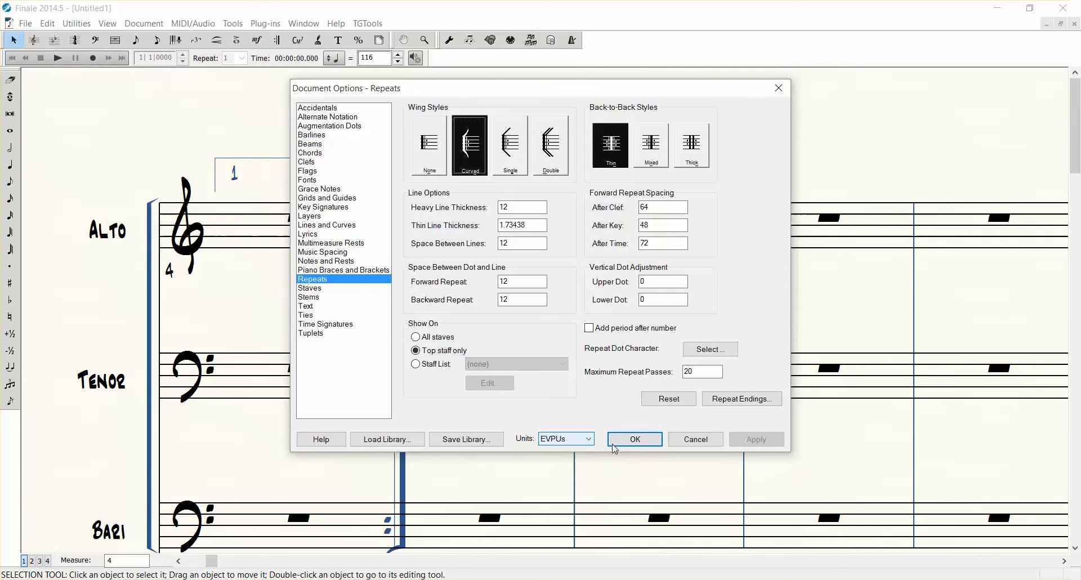
mouse_move(740, 398)
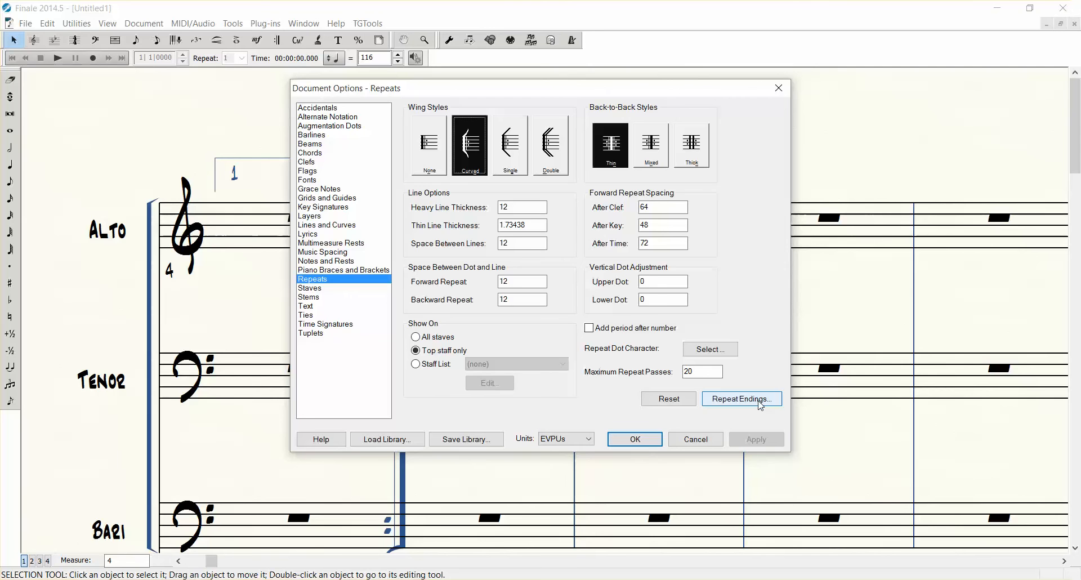
click(741, 399)
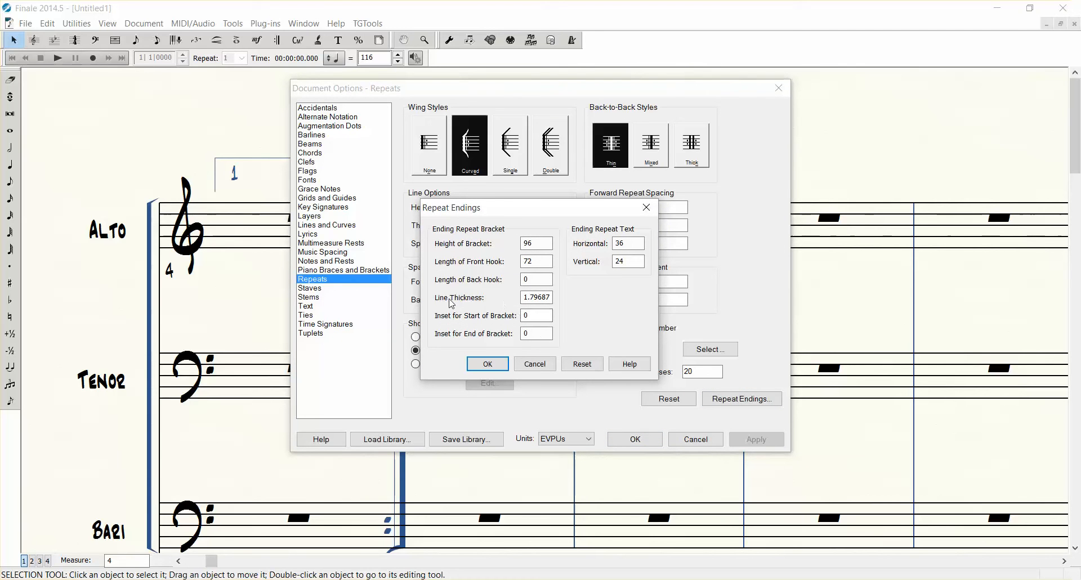
triple_click(536, 297)
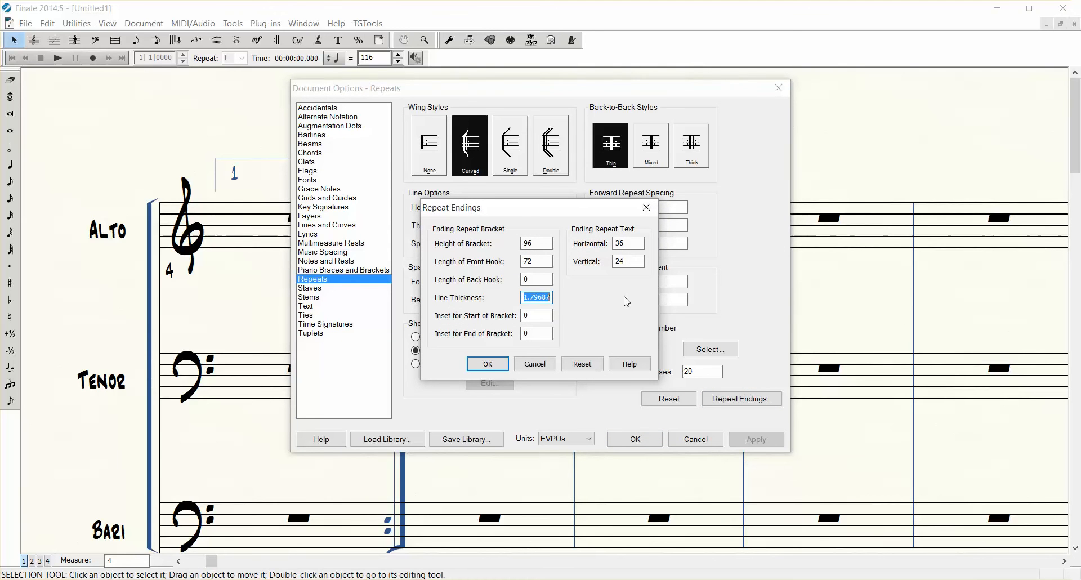
click(487, 364)
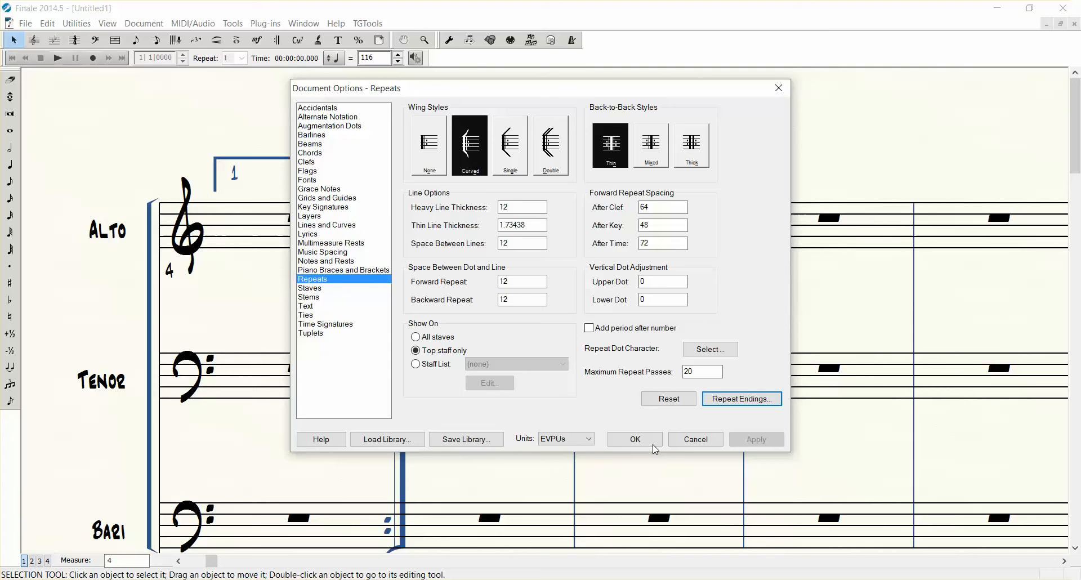
click(633, 438)
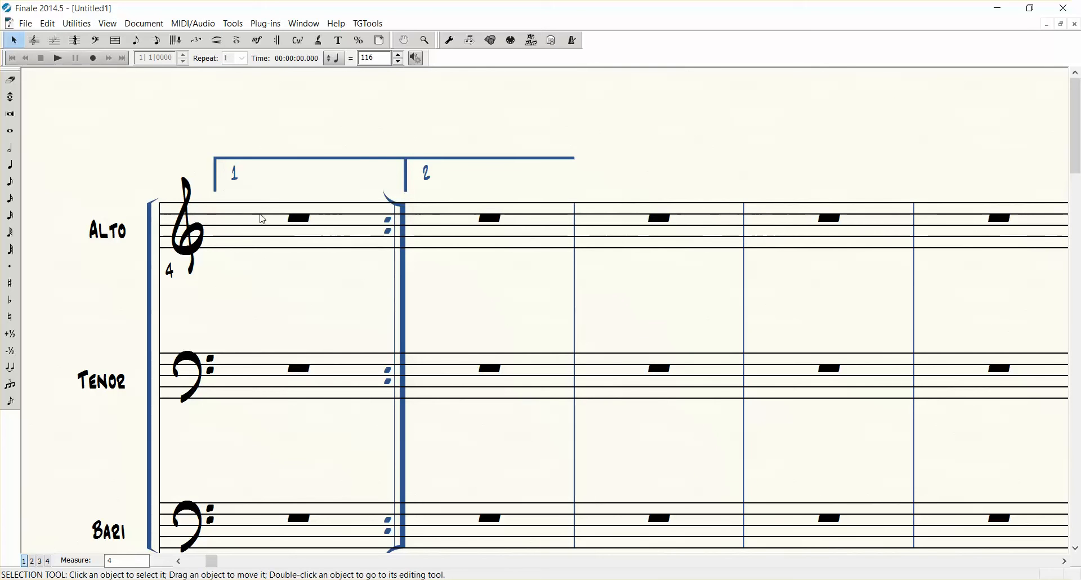
Step: Enlarge the Ending Repeat text font in Document Options so ending numbers 1 and 2 appear bigger
click(154, 41)
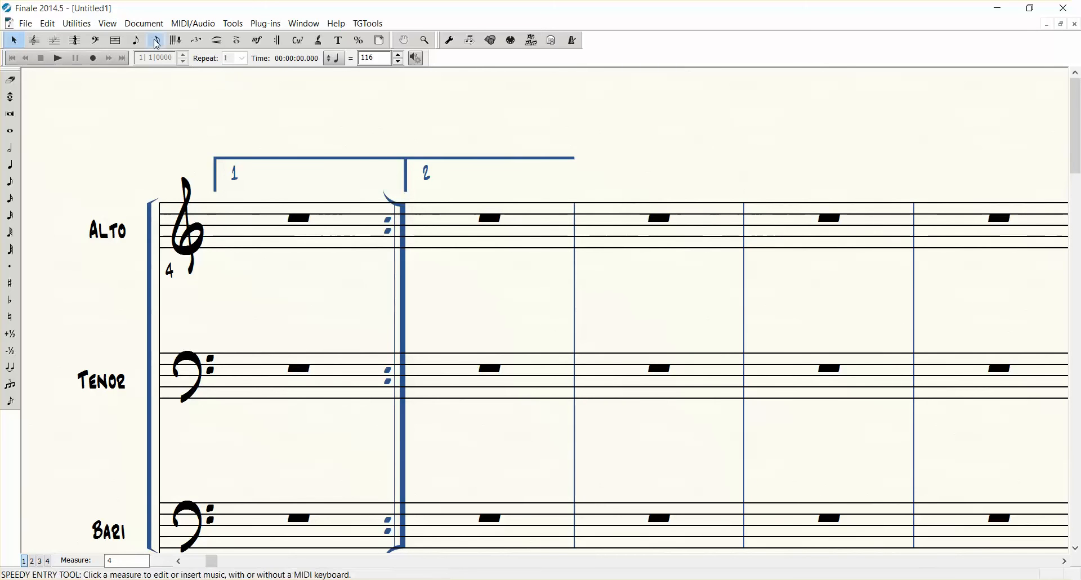
click(14, 40)
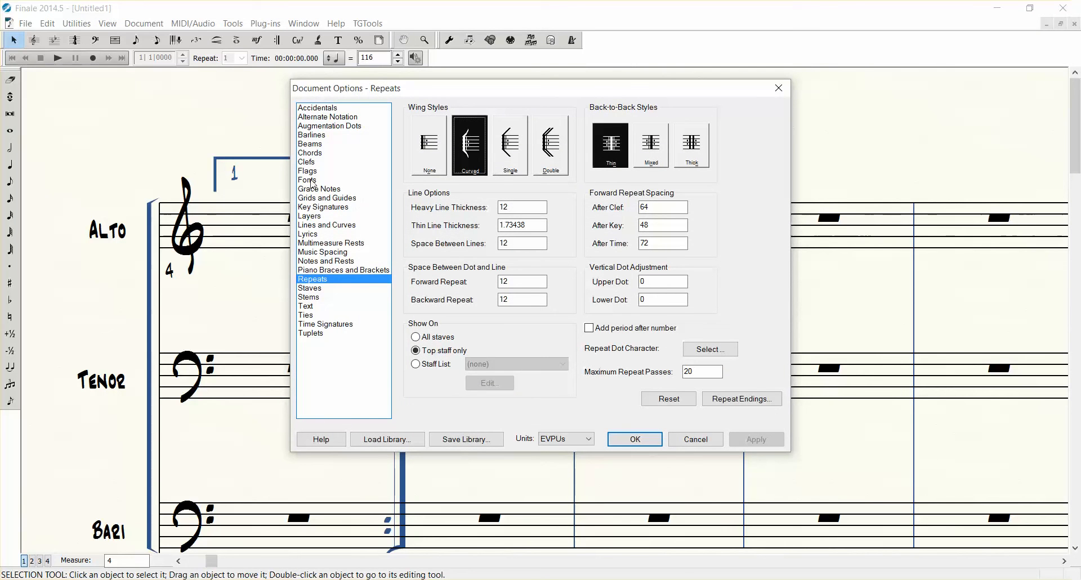
click(307, 181)
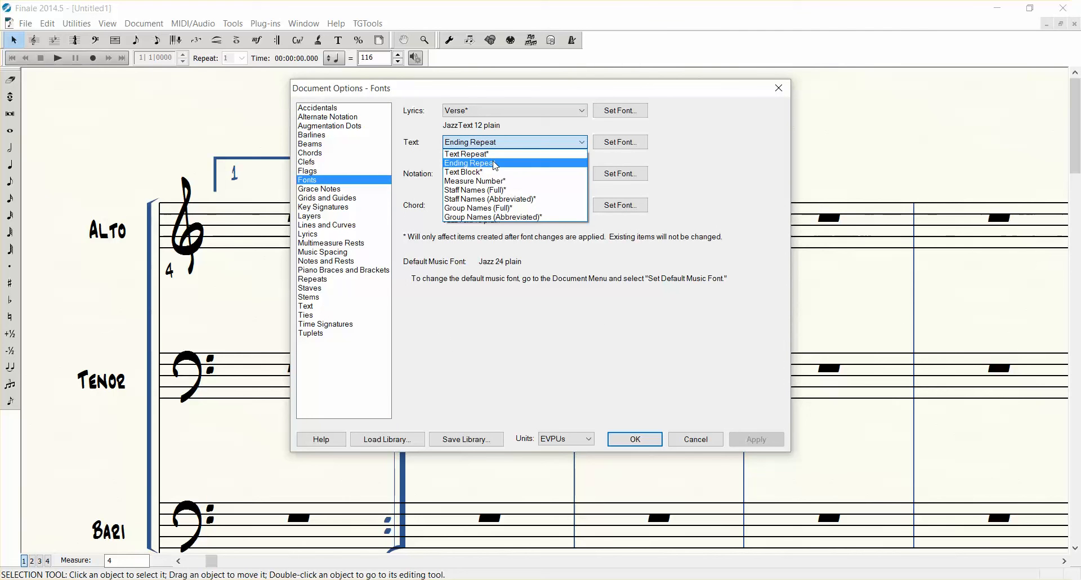
click(619, 142)
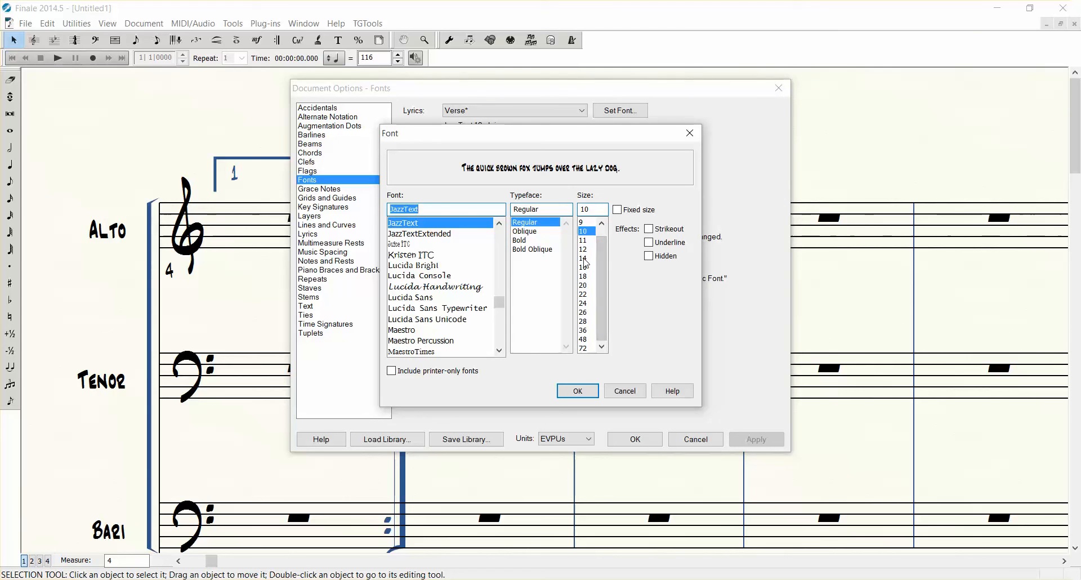
click(582, 258)
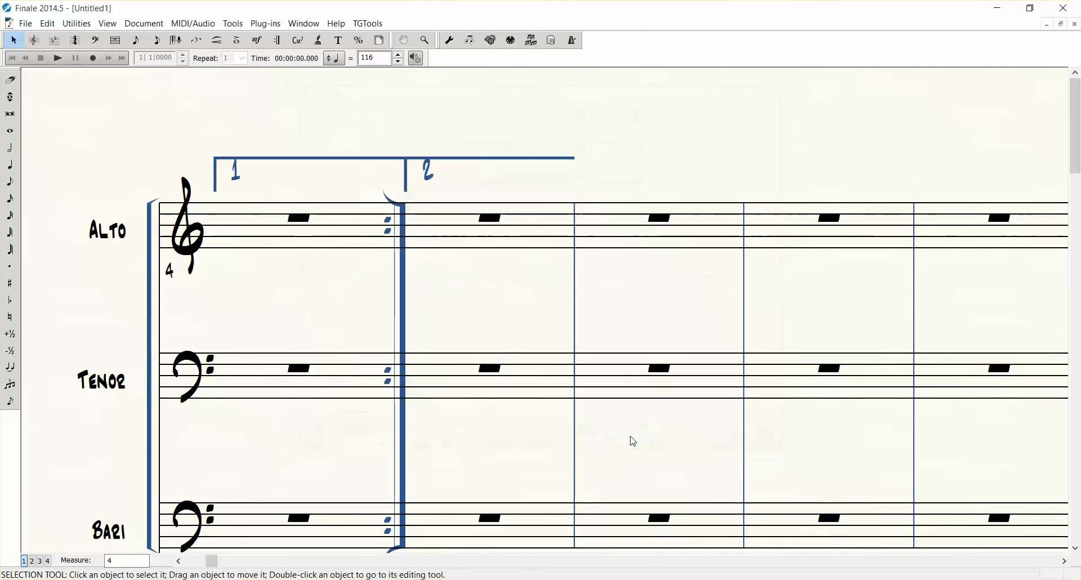
mouse_move(519, 229)
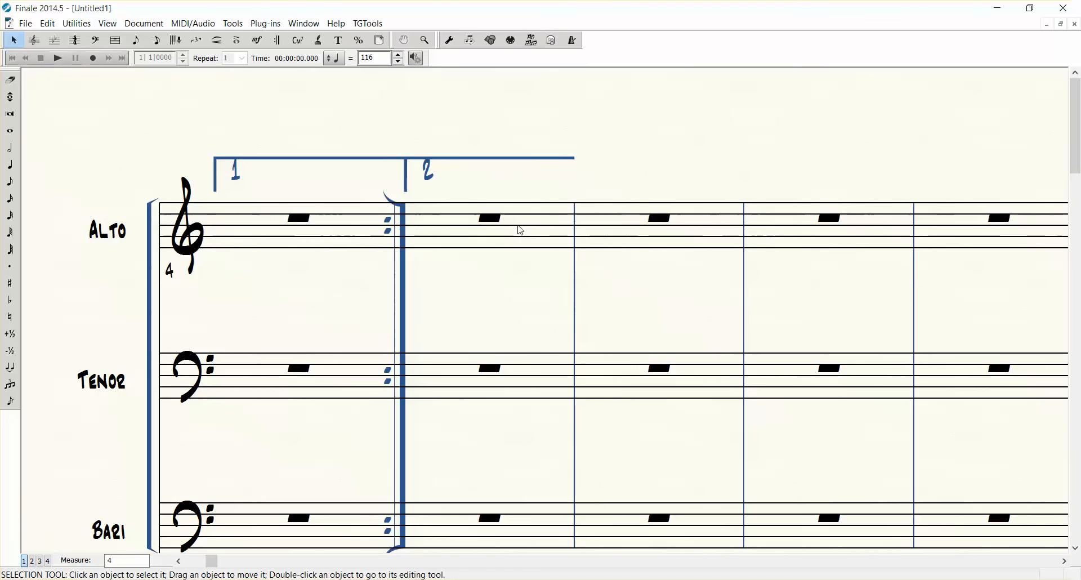